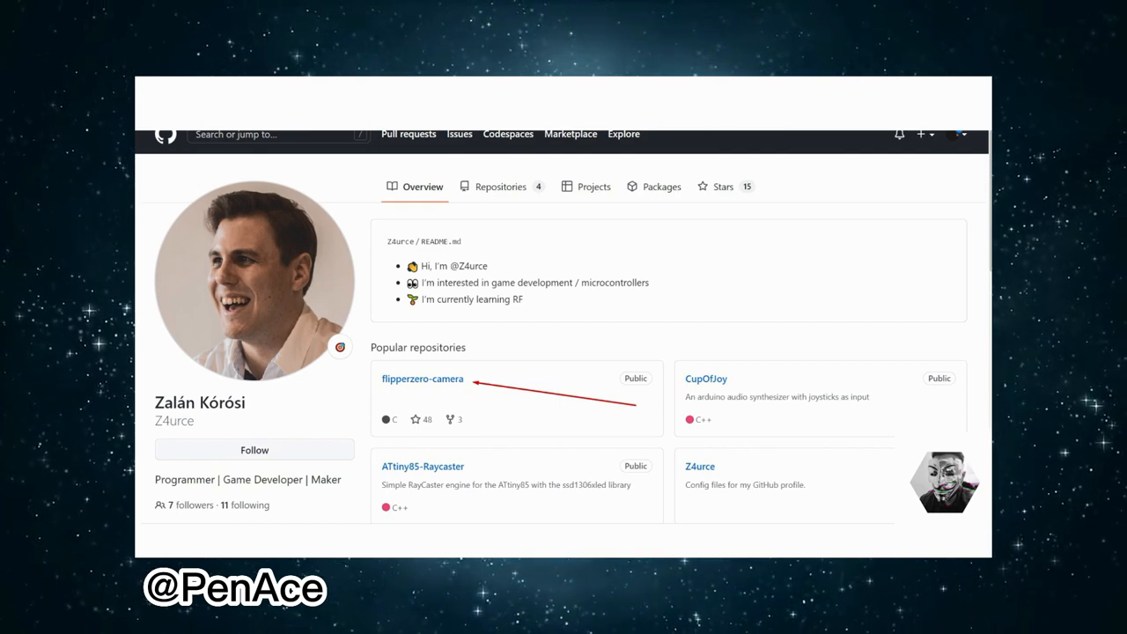
# Step: Open Z4urce's flipperzero-camera repository and scroll down through its page
pyautogui.click(422, 379)
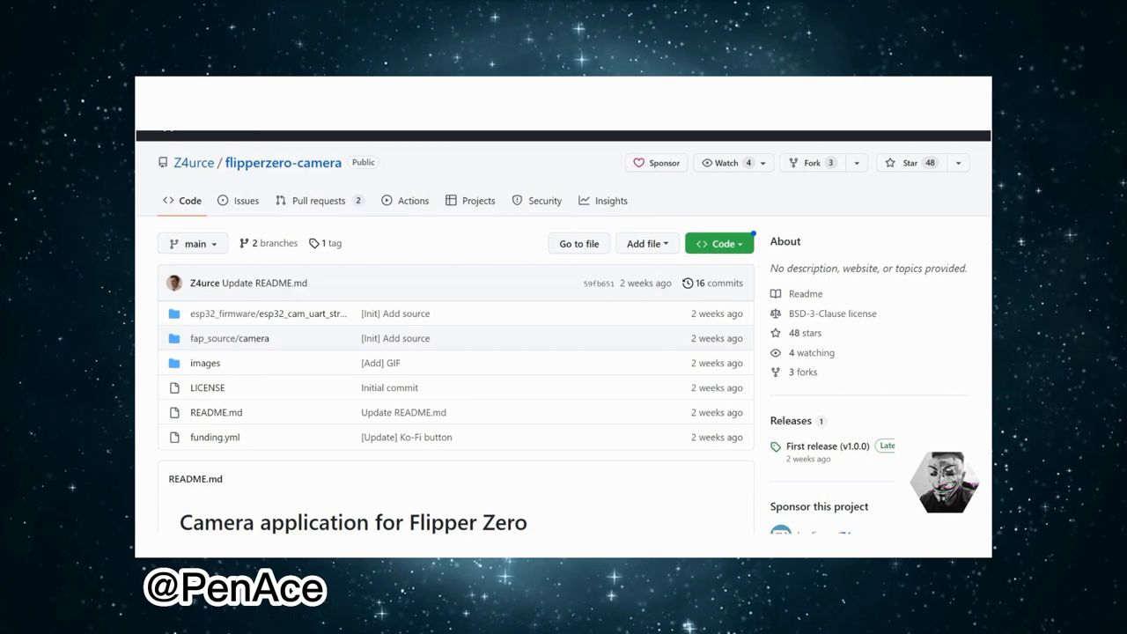
pyautogui.scroll(-3)
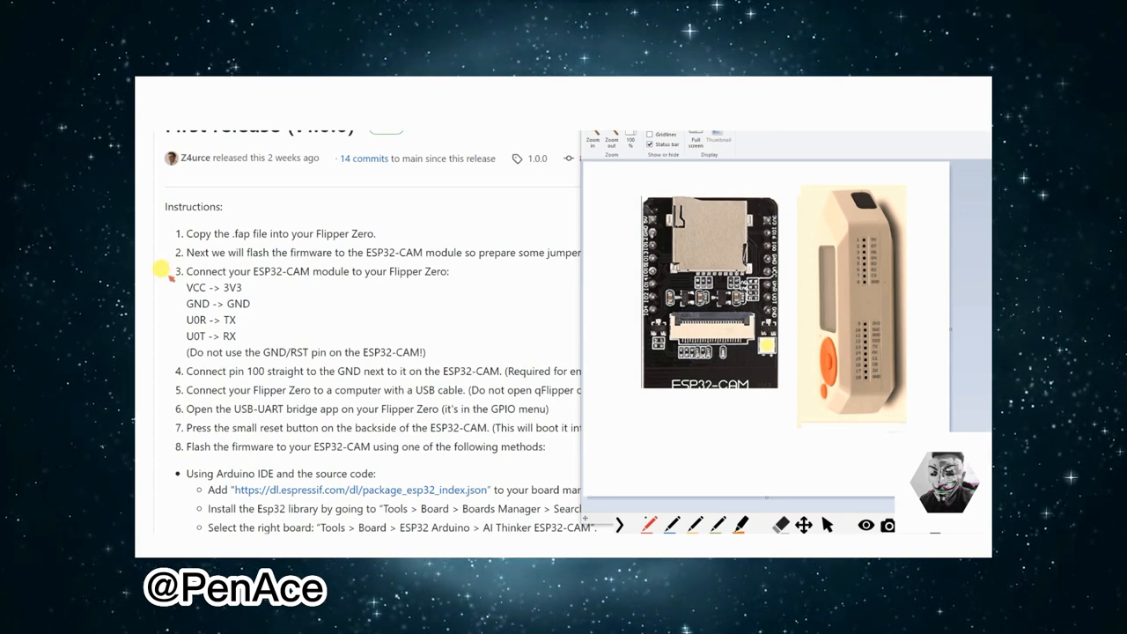
# Step: Underline the power and ground wiring steps and draw wires linking ESP32-CAM and Flipper Zero pins
pyautogui.moveTo(185, 291); pyautogui.dragTo(242, 288)
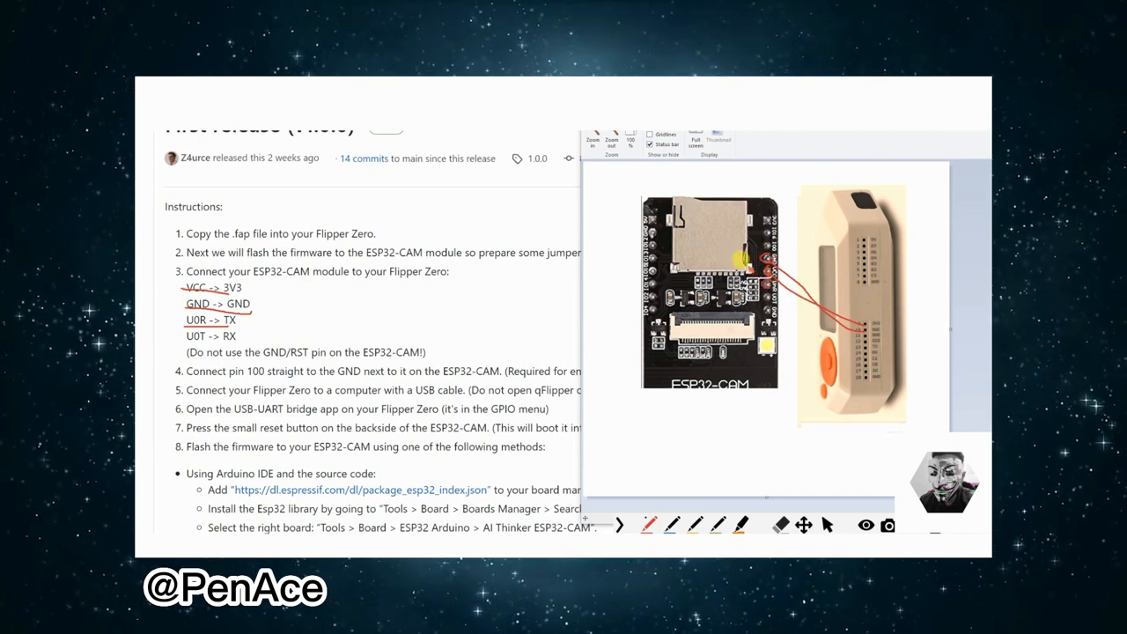
pyautogui.moveTo(758, 265); pyautogui.dragTo(819, 317)
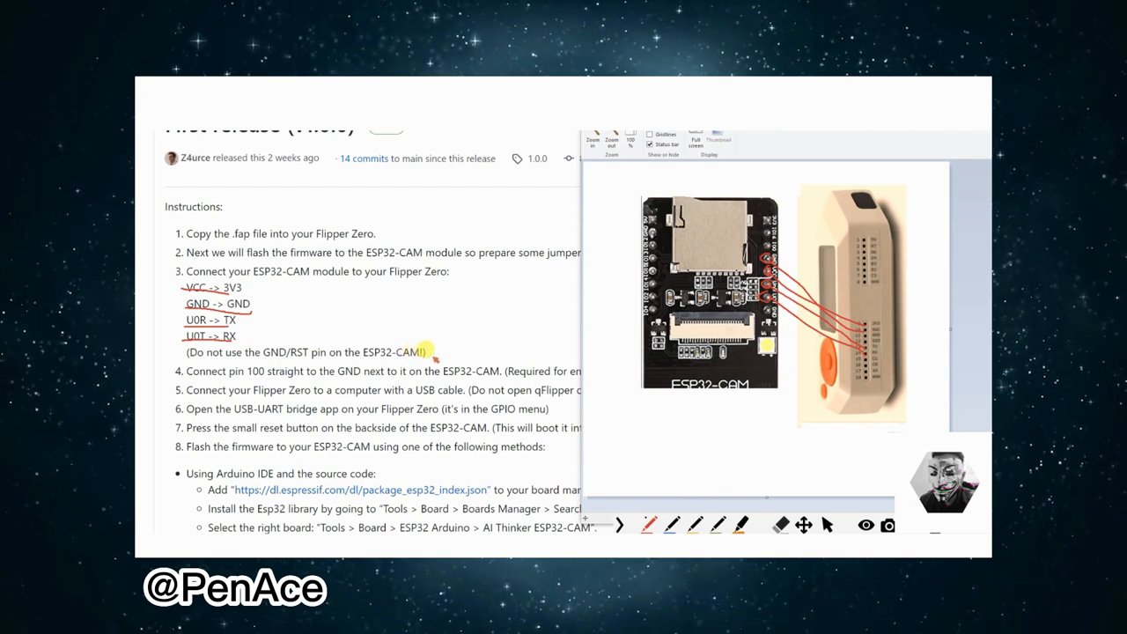
pyautogui.moveTo(533, 350)
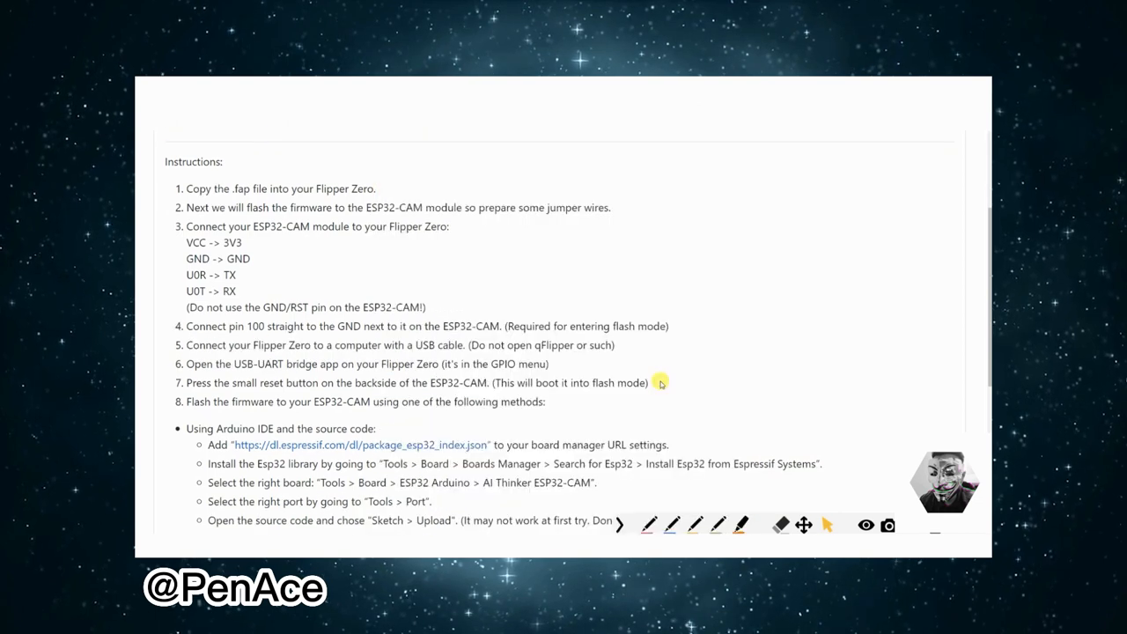
pyautogui.moveTo(229, 372)
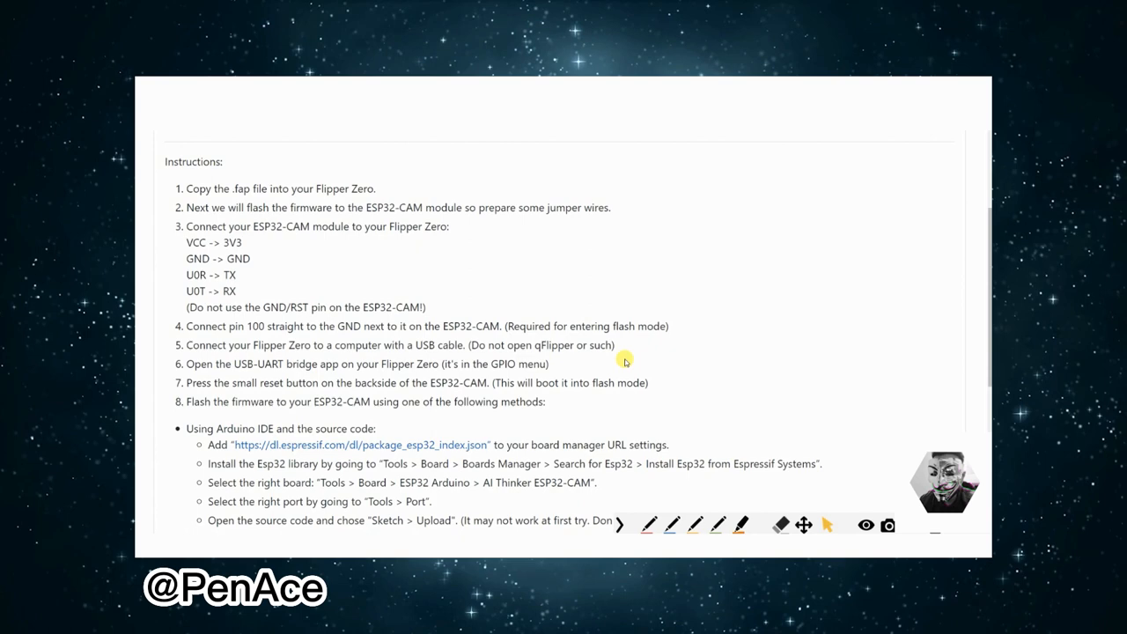
# Step: Highlight the release instructions down to the 'Flash the firmware' step
pyautogui.moveTo(190, 382); pyautogui.dragTo(490, 383)
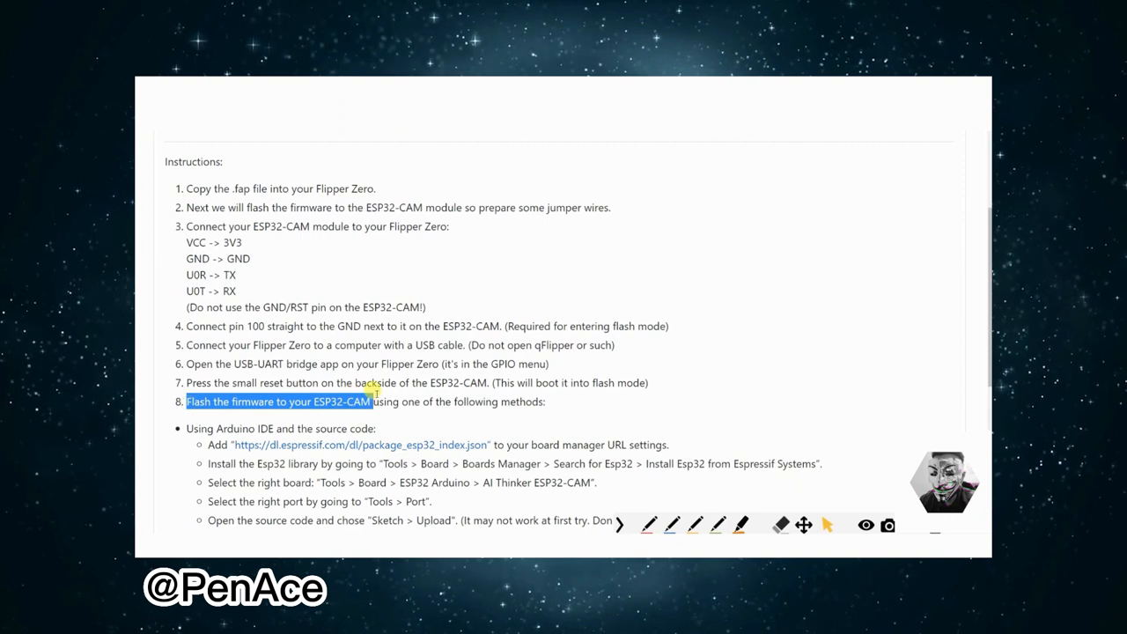
pyautogui.moveTo(374, 402); pyautogui.dragTo(546, 401)
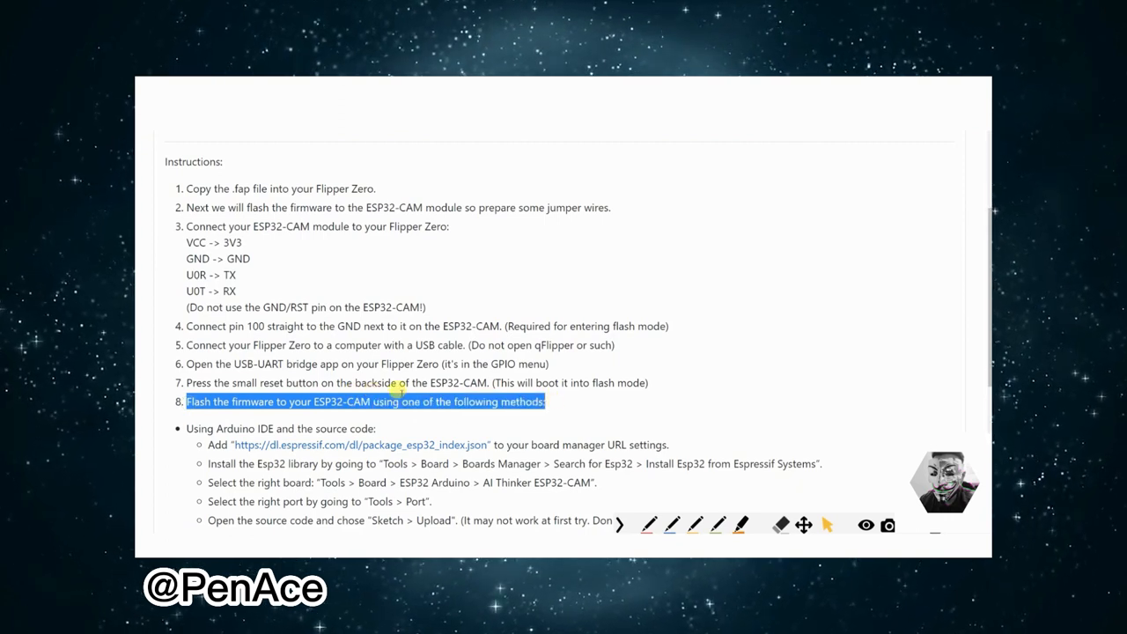
pyautogui.scroll(-3)
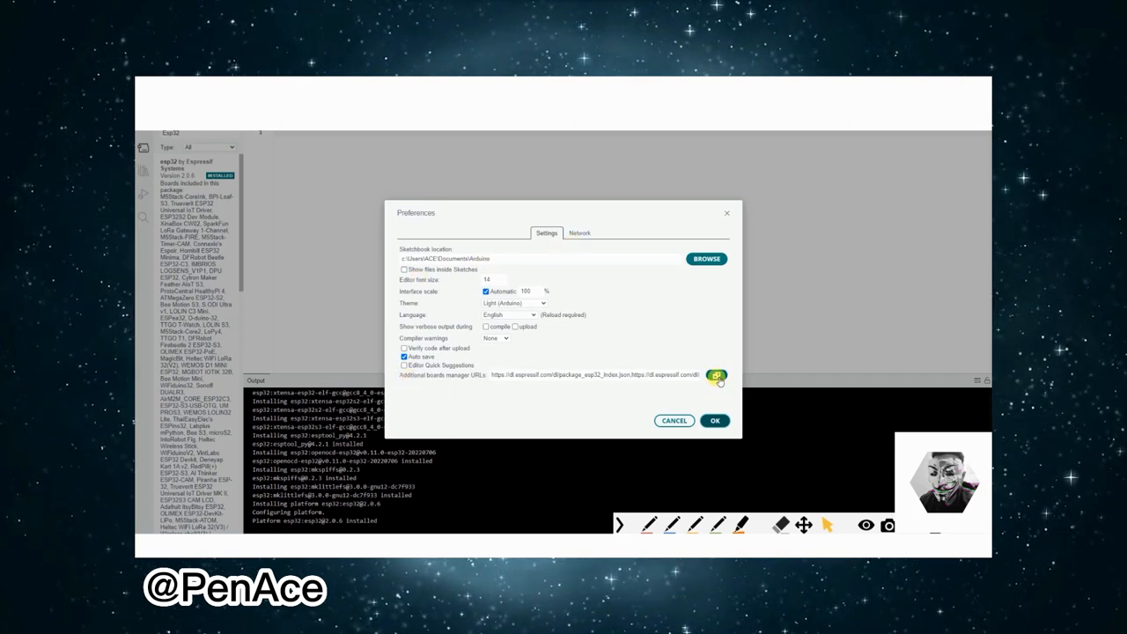
# Step: Confirm both Espressif index entries in the additional boards manager URL list
pyautogui.click(716, 375)
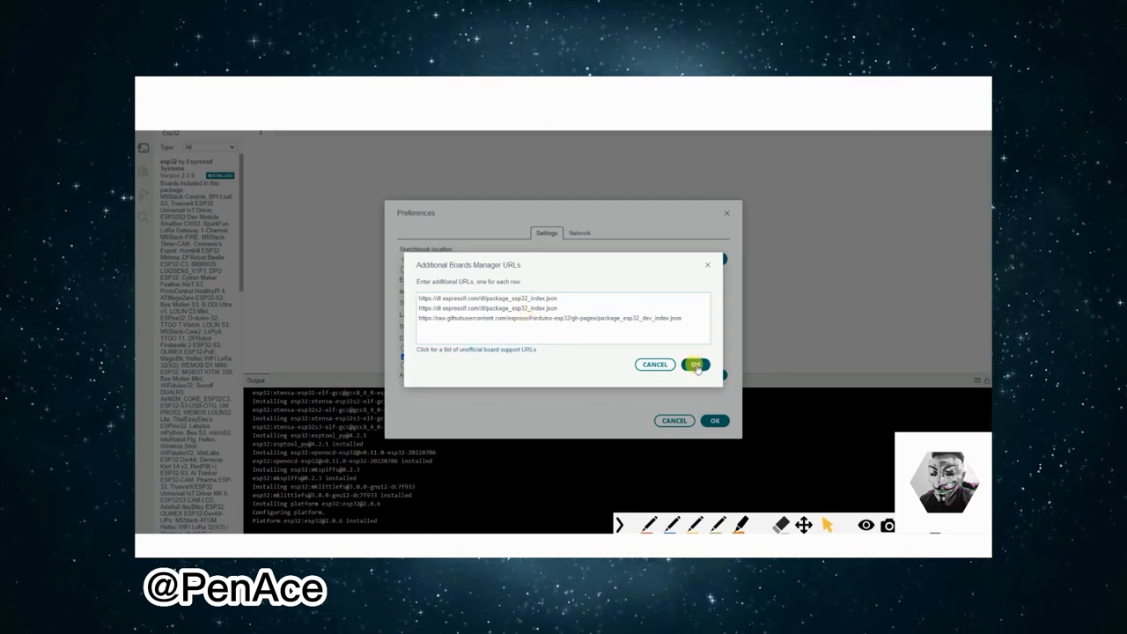
pyautogui.click(697, 364)
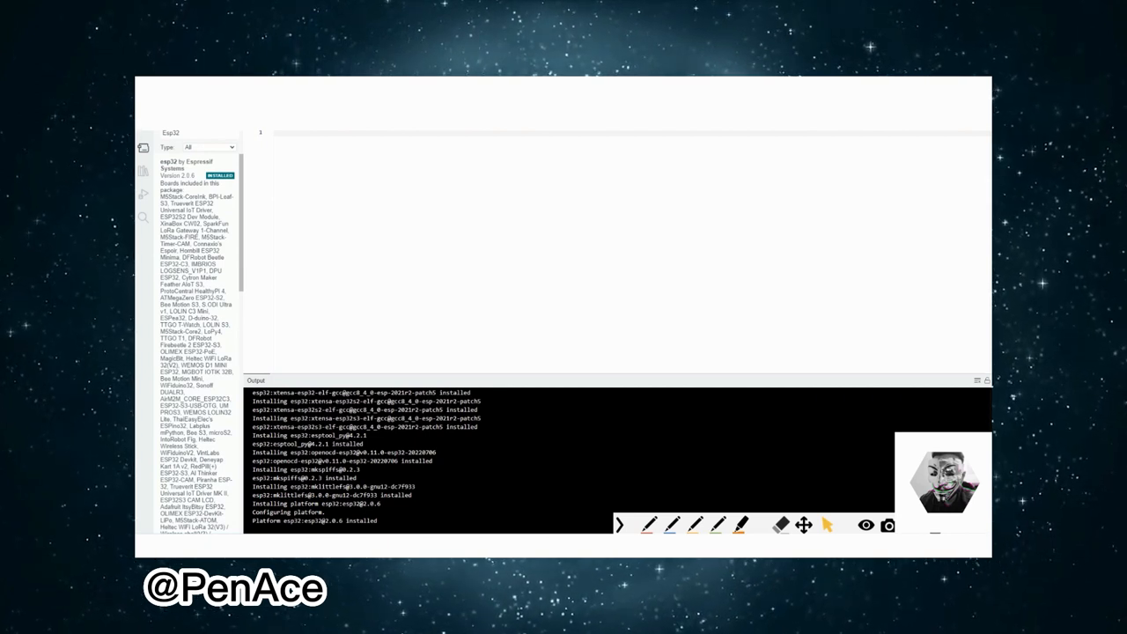
# Step: Save and close Preferences, then collapse the Boards Manager side panel
pyautogui.click(176, 128)
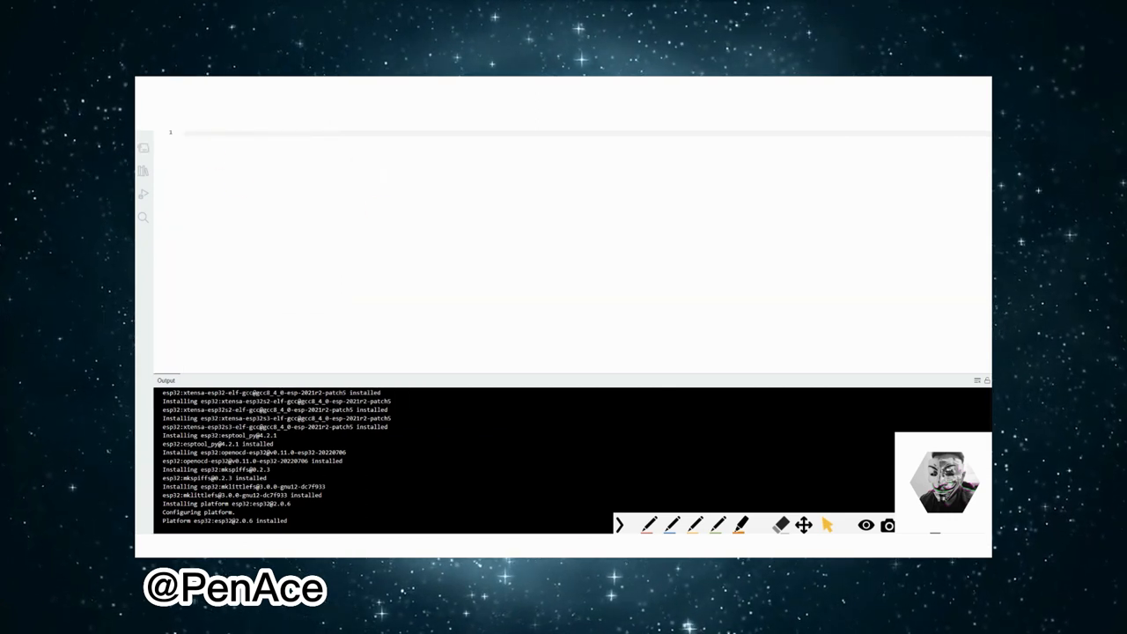
pyautogui.click(143, 148)
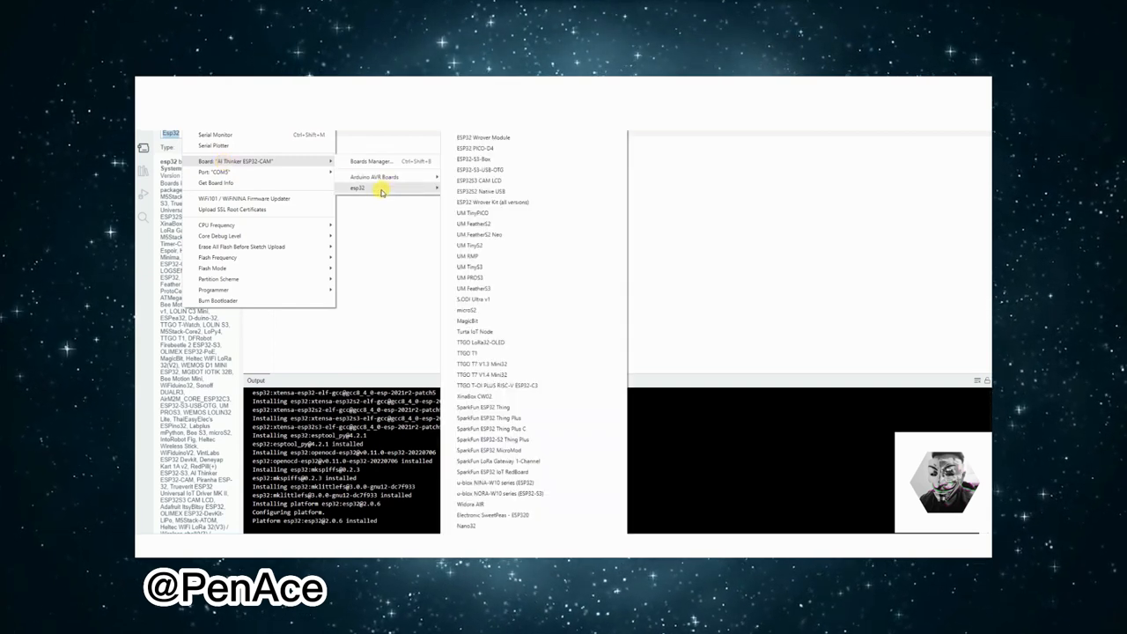
# Step: Scroll the esp32 board list down to AI Thinker ESP32-CAM
pyautogui.scroll(-3)
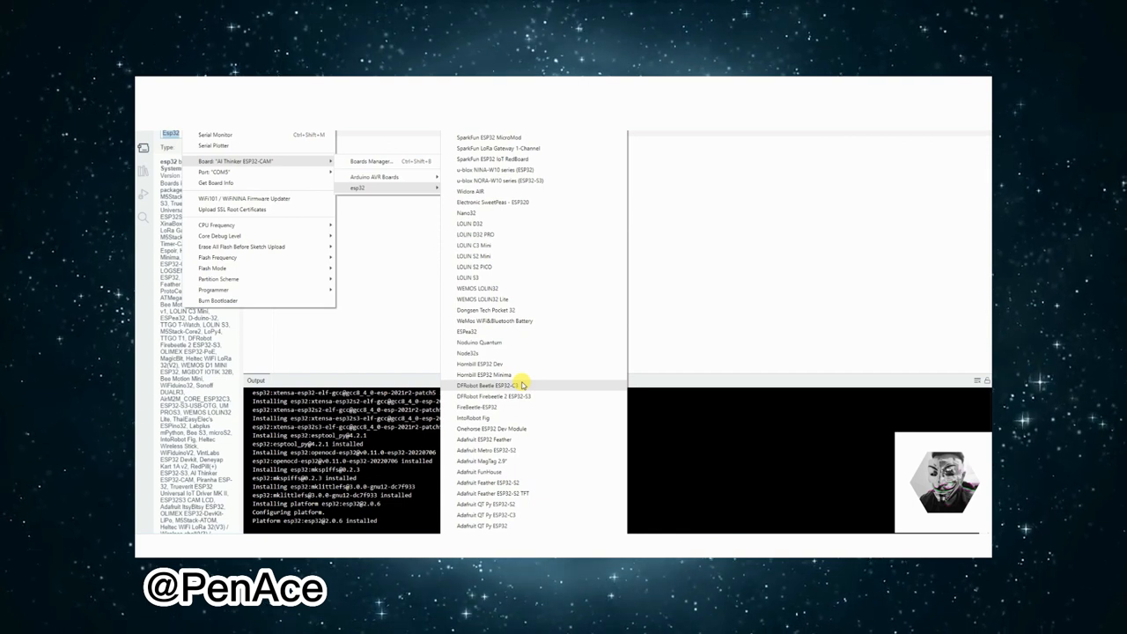
pyautogui.scroll(-3)
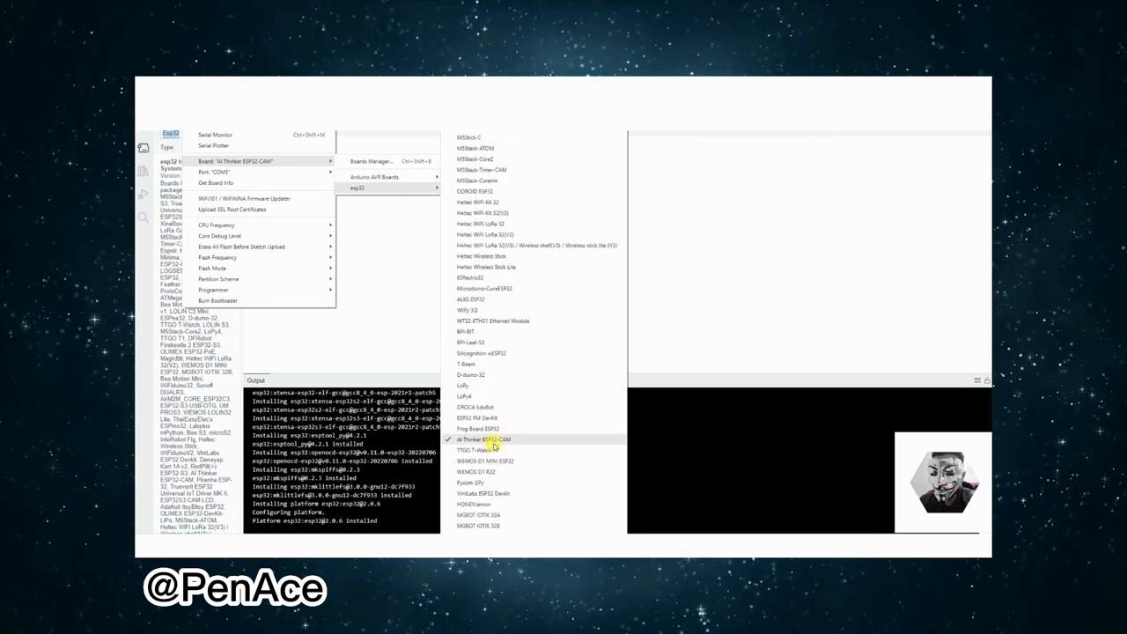
pyautogui.scroll(-3)
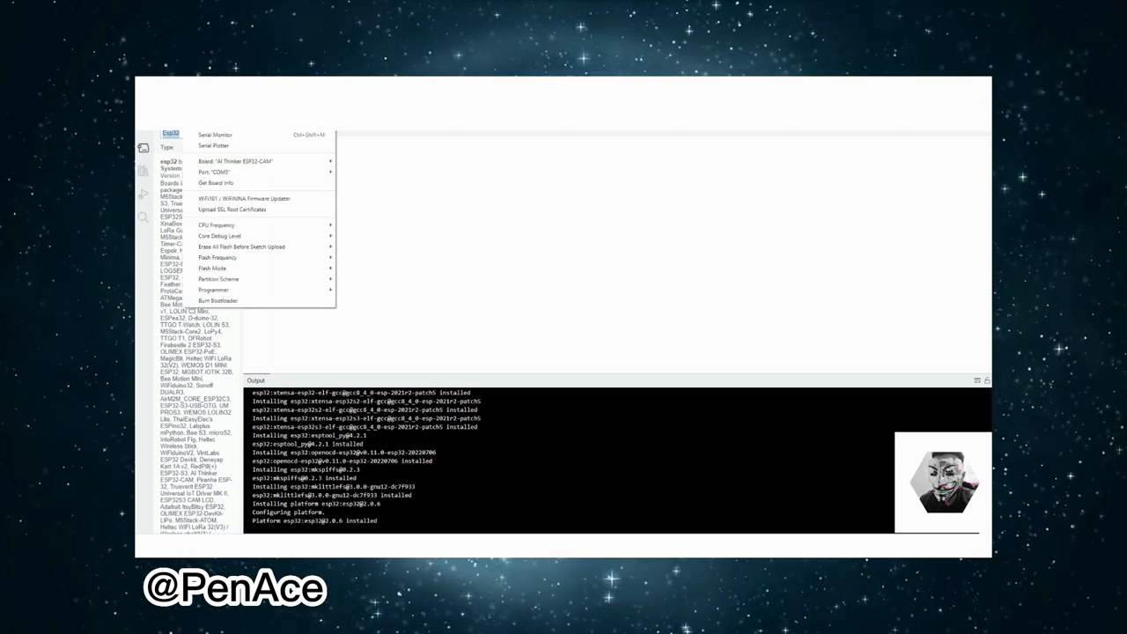
pyautogui.moveTo(215, 171)
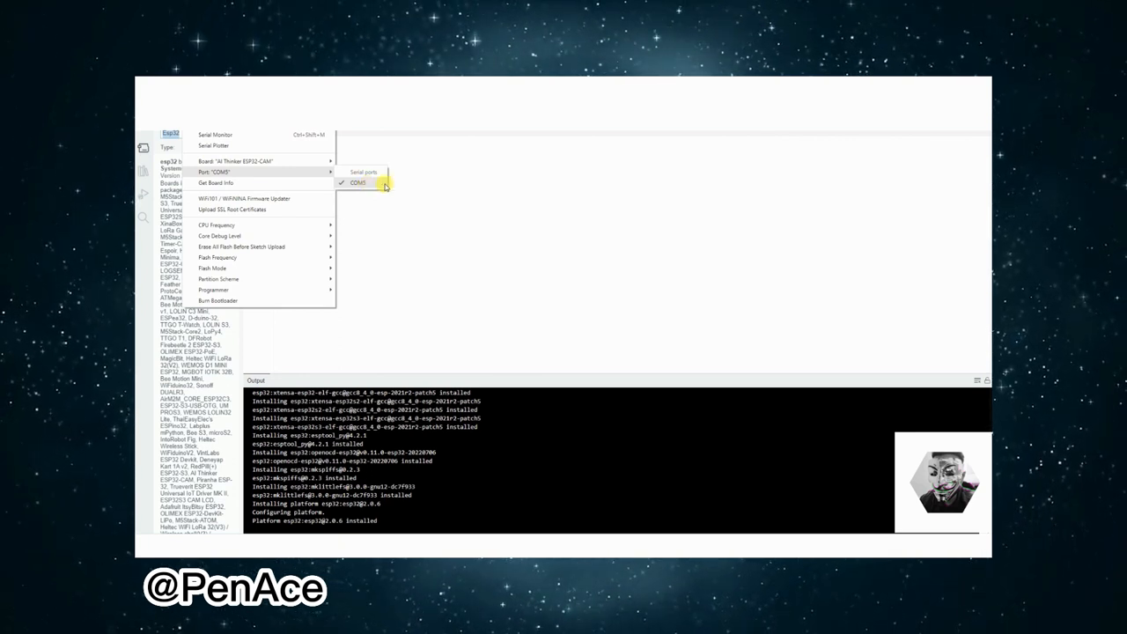
# Step: Choose COM5 as the serial port for the AI Thinker ESP32-CAM
pyautogui.click(358, 183)
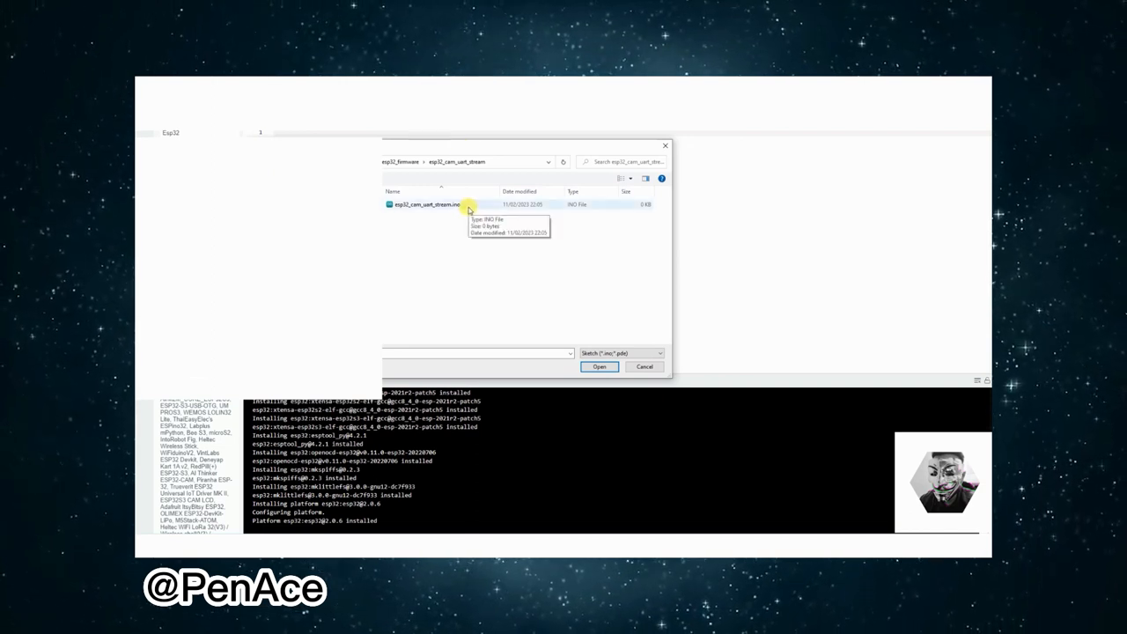
# Step: Select esp32_cam_uart_stream.ino in the file dialog and open it
pyautogui.click(427, 205)
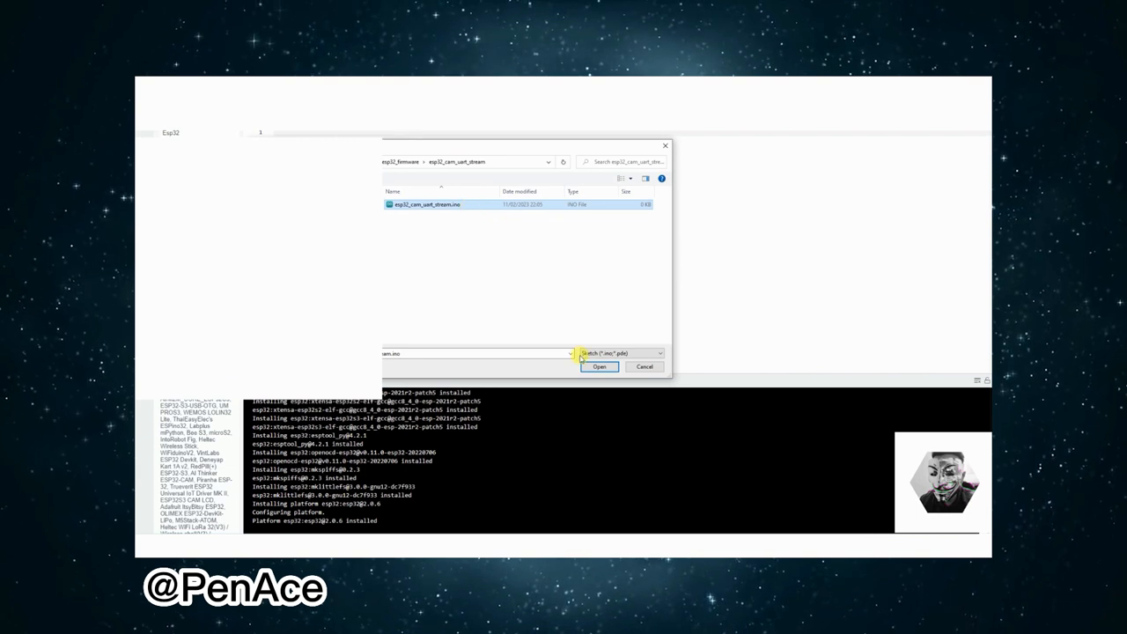
pyautogui.click(599, 366)
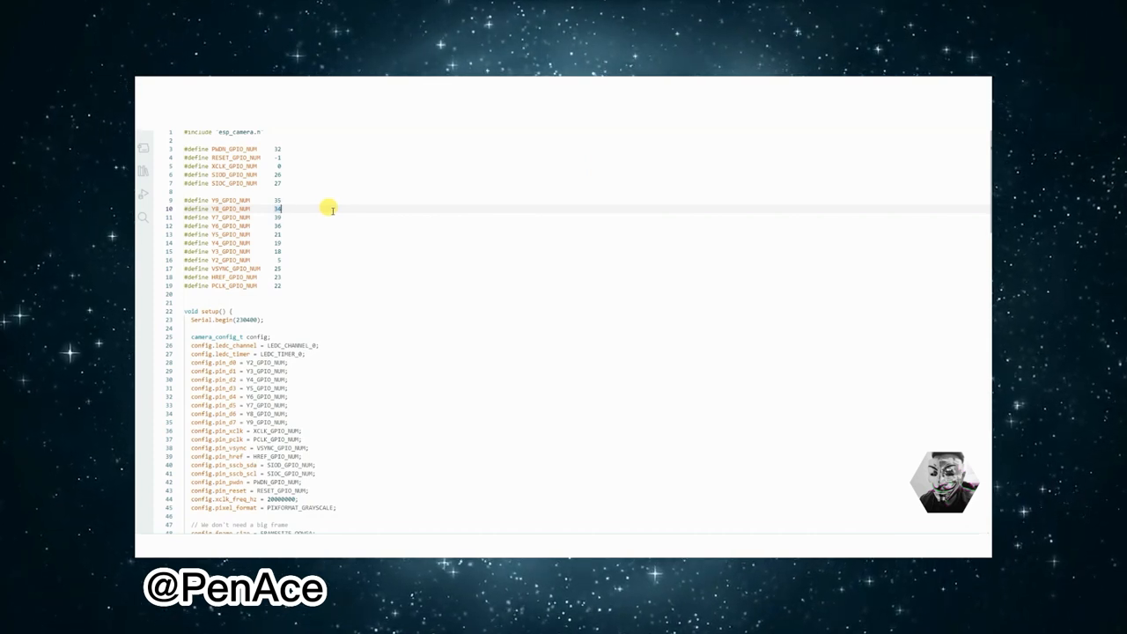
pyautogui.moveTo(418, 243)
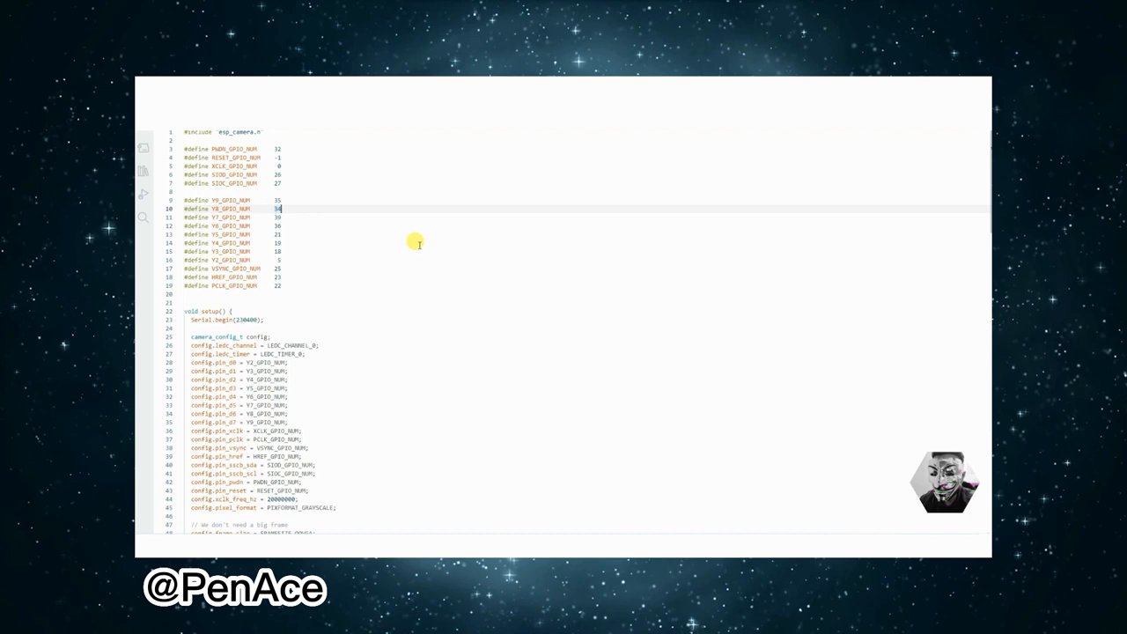
pyautogui.moveTo(277, 135)
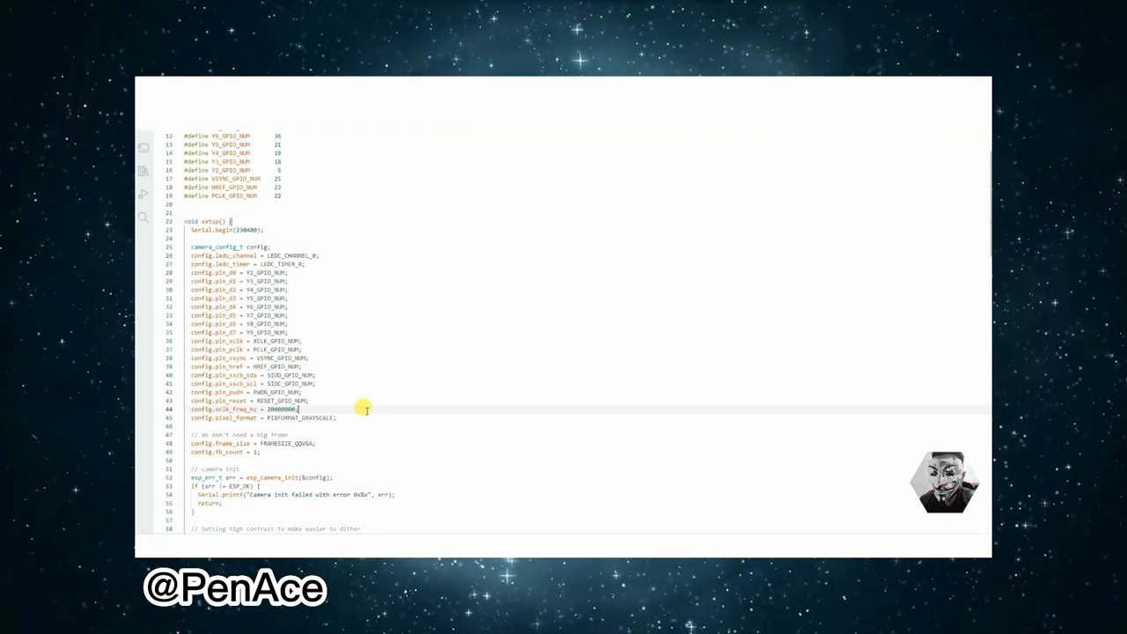
pyautogui.moveTo(314, 360)
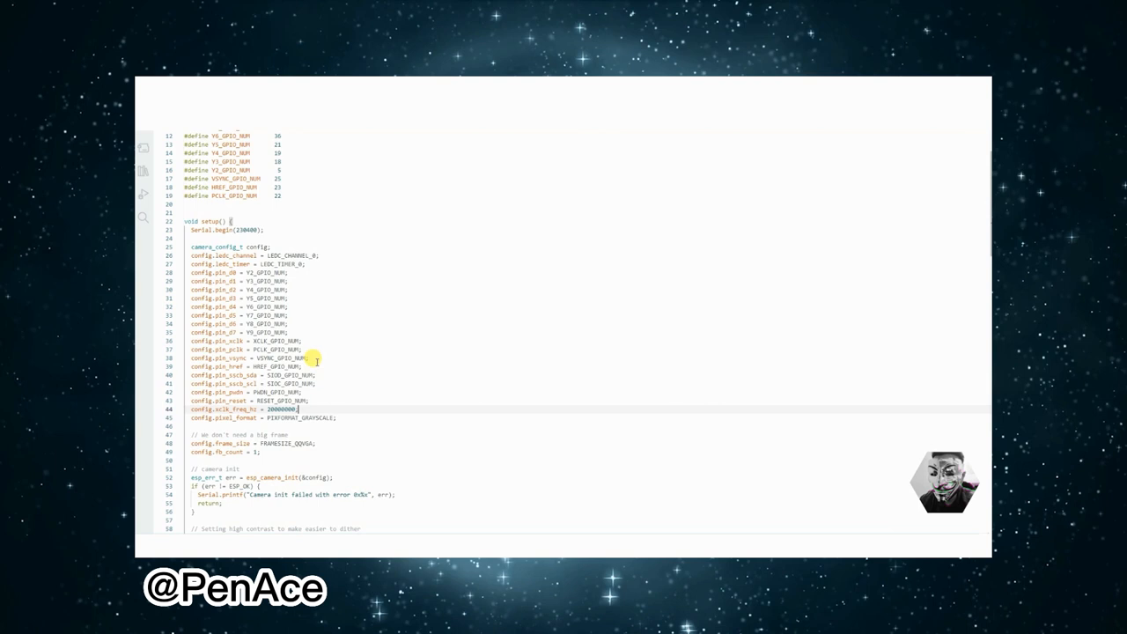
pyautogui.scroll(-3)
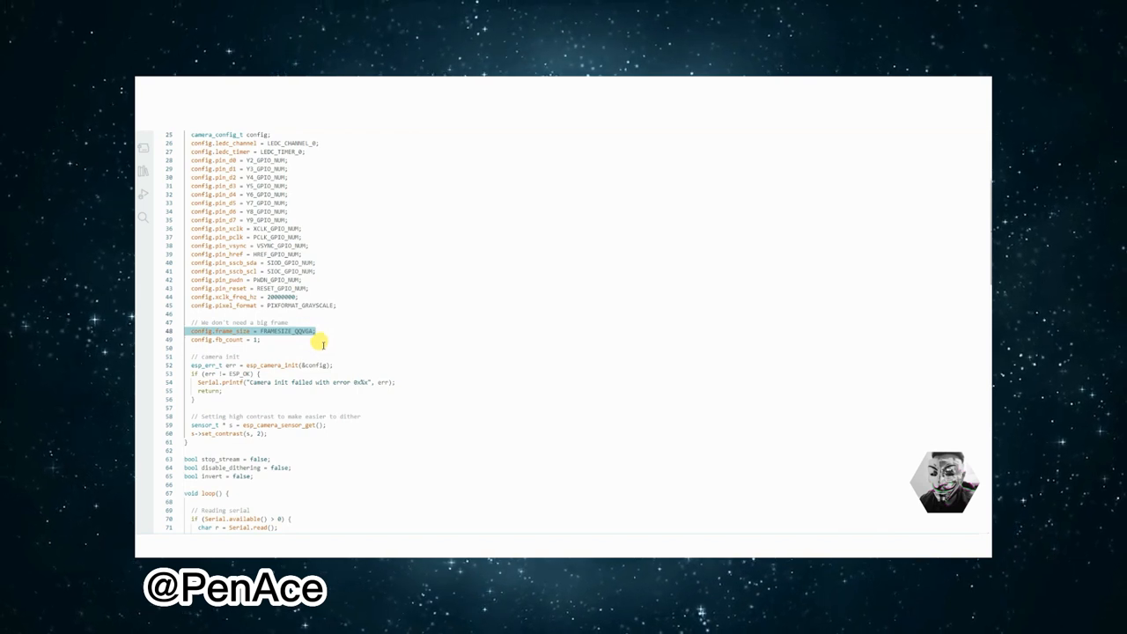
pyautogui.scroll(-3)
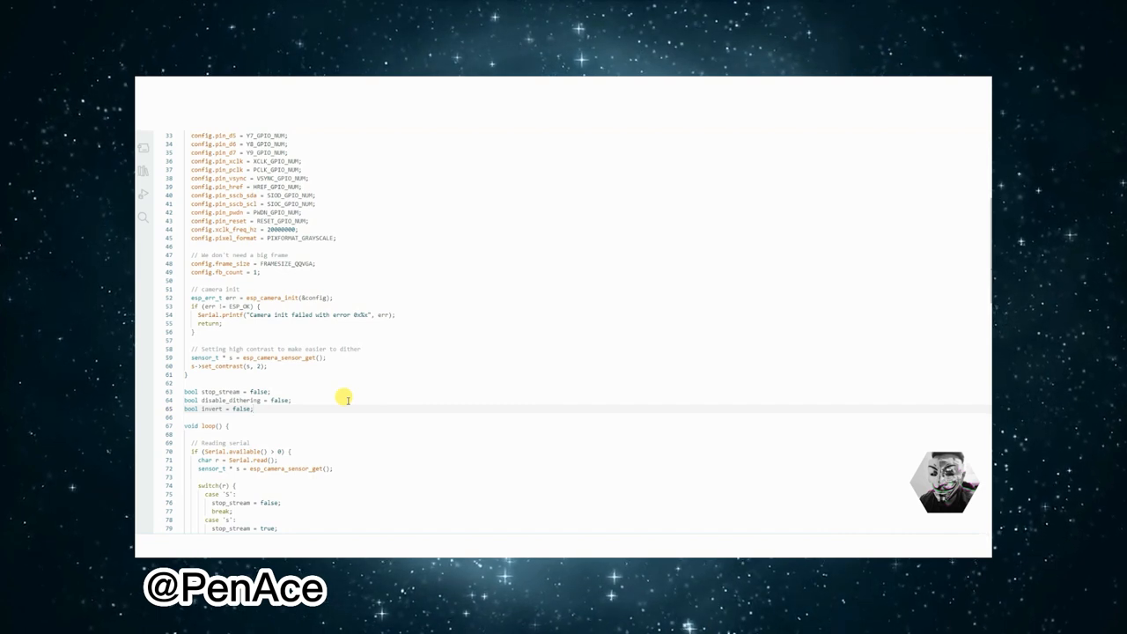
pyautogui.scroll(-3)
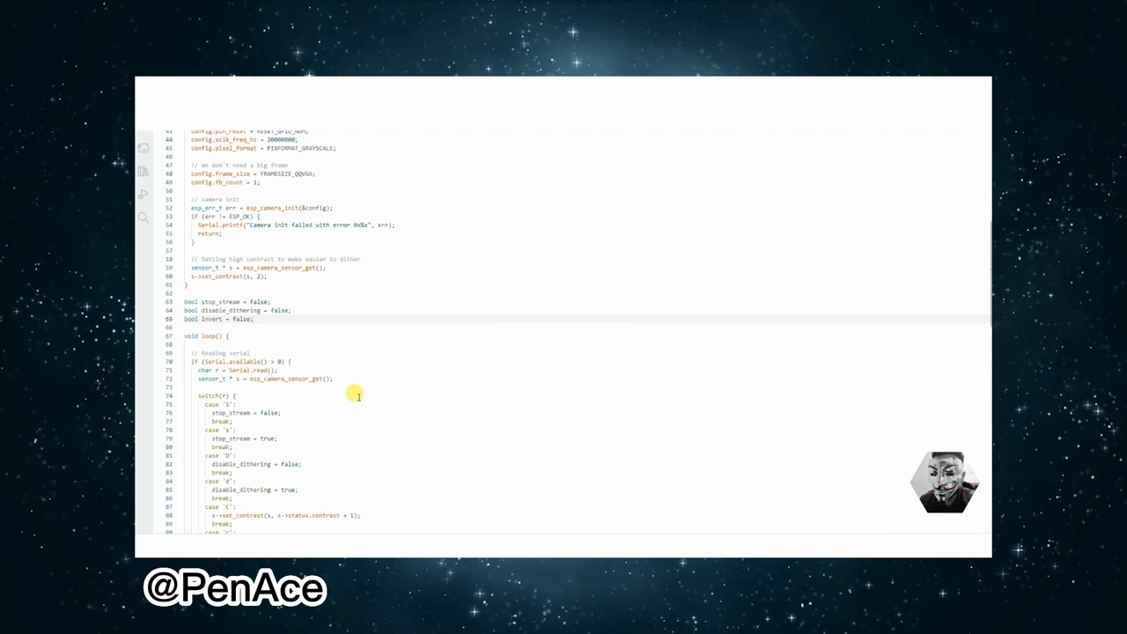
pyautogui.scroll(-3)
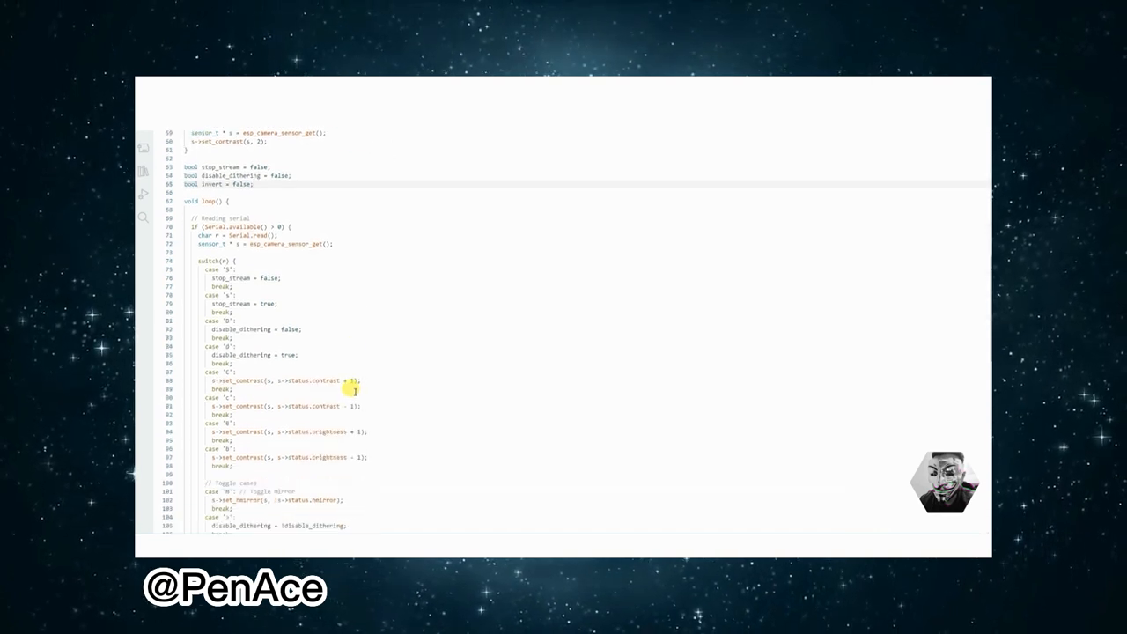
pyautogui.scroll(-3)
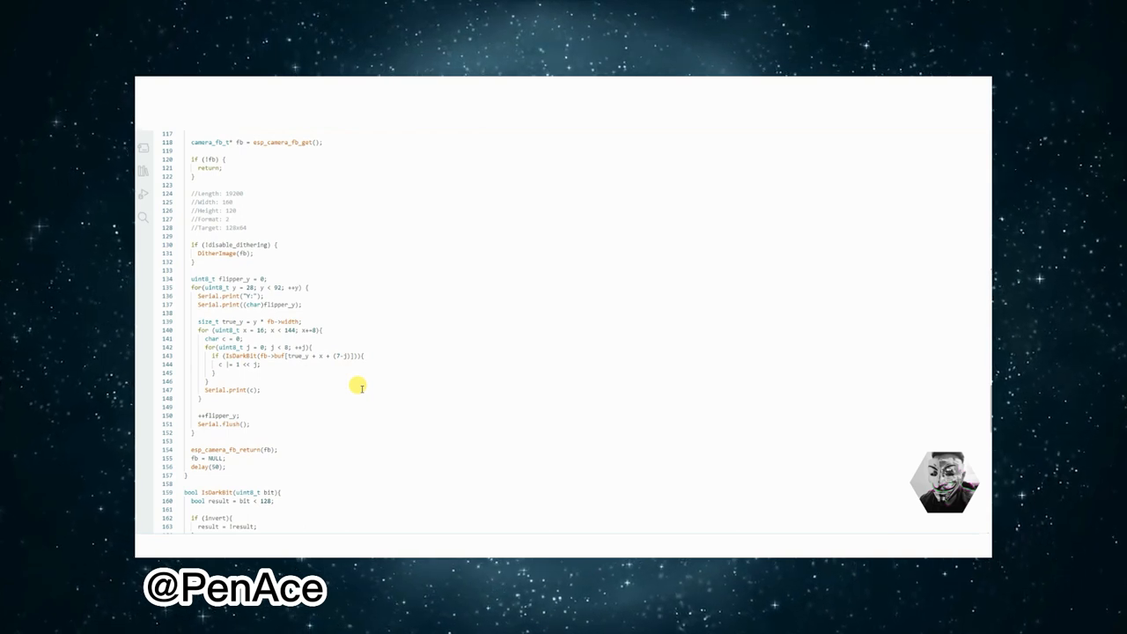
pyautogui.moveTo(512, 335)
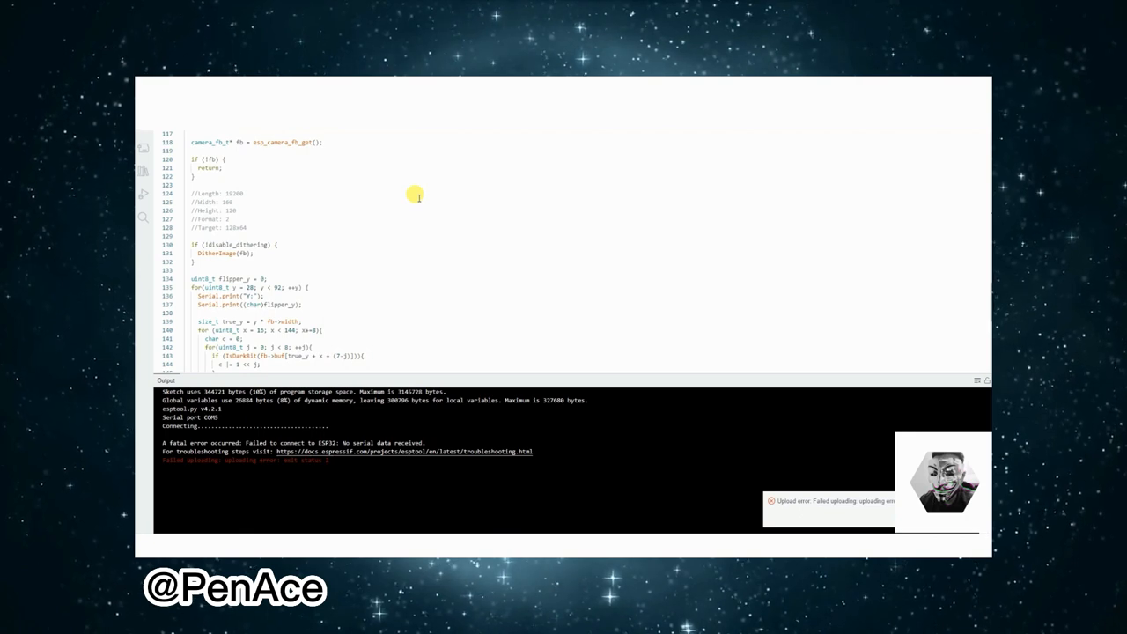
pyautogui.moveTo(403, 194)
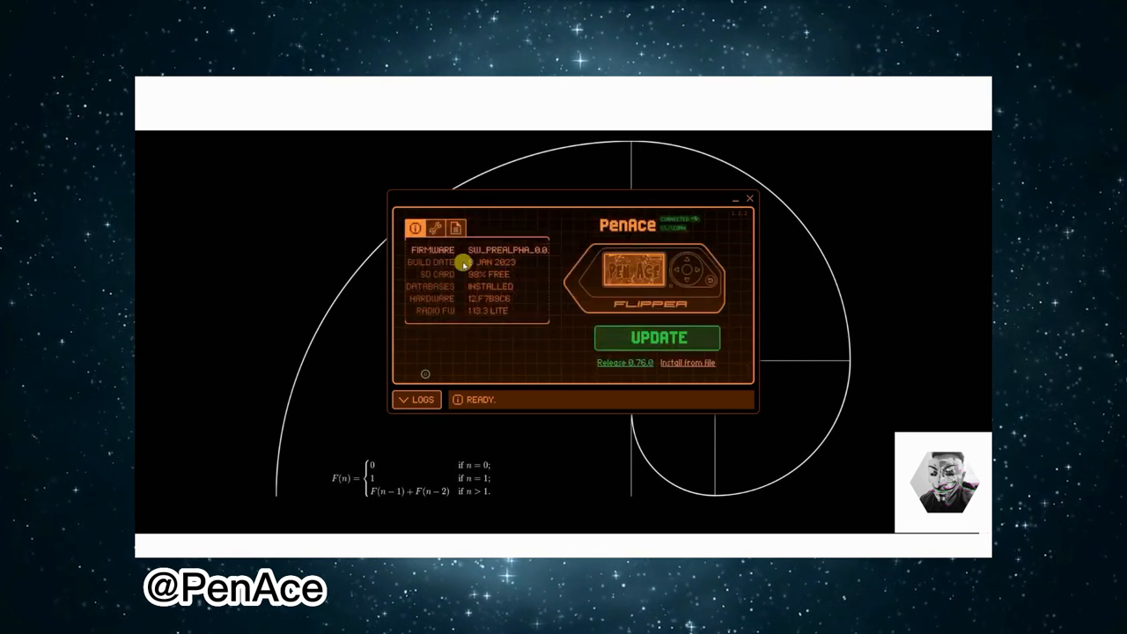
# Step: Browse the SD card to apps/Tools to check camera.fap, then return to the storage root
pyautogui.click(457, 228)
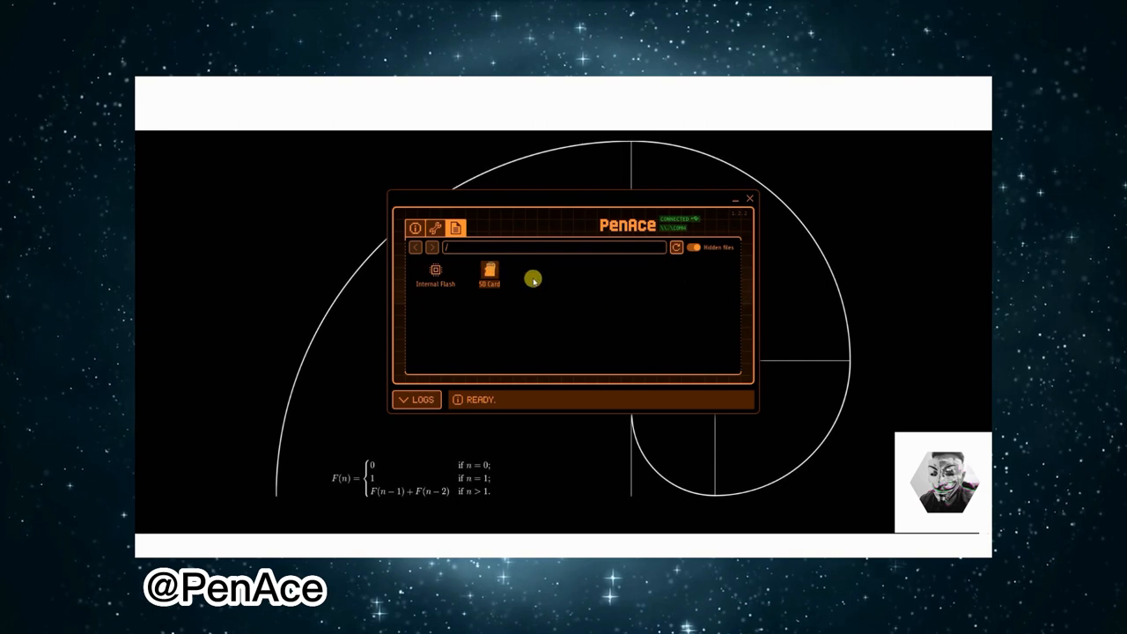
pyautogui.doubleClick(489, 273)
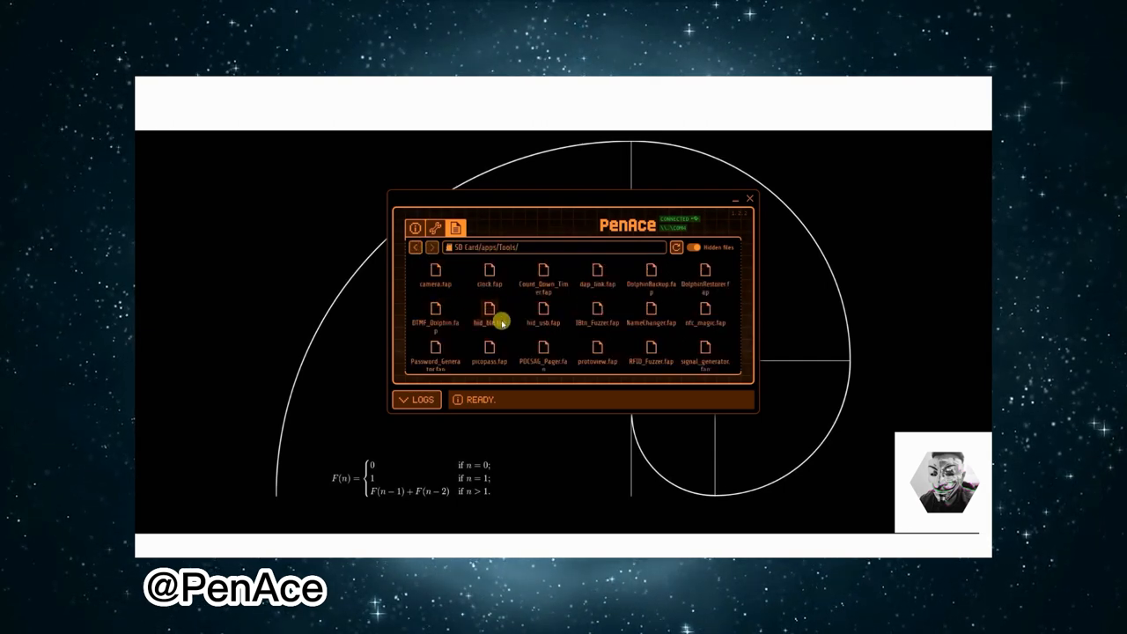
pyautogui.click(435, 278)
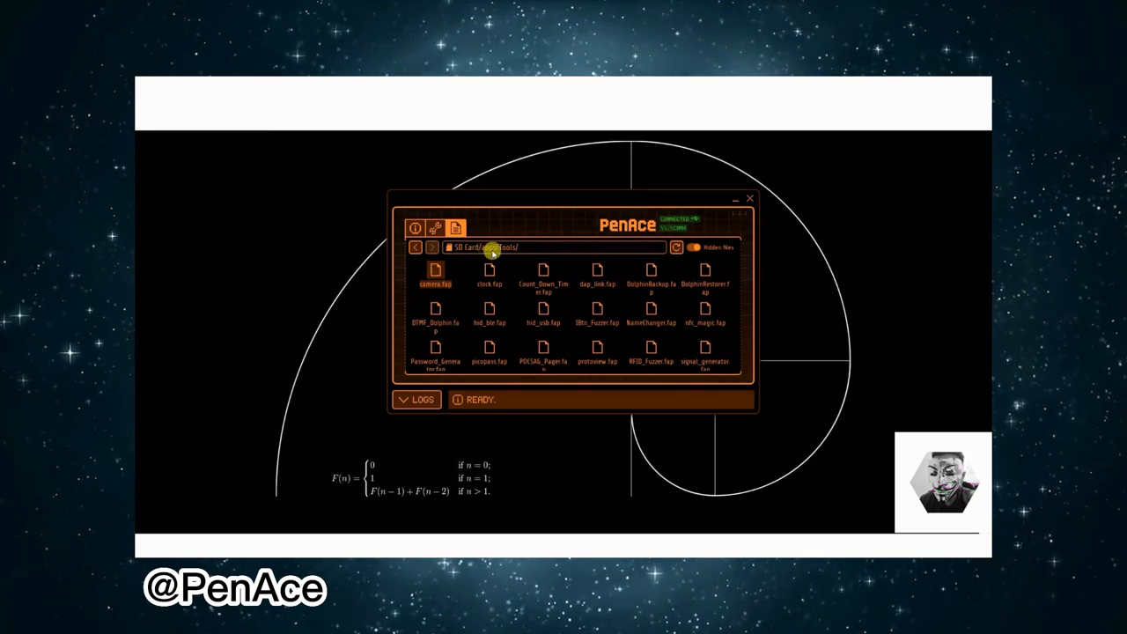
pyautogui.click(416, 227)
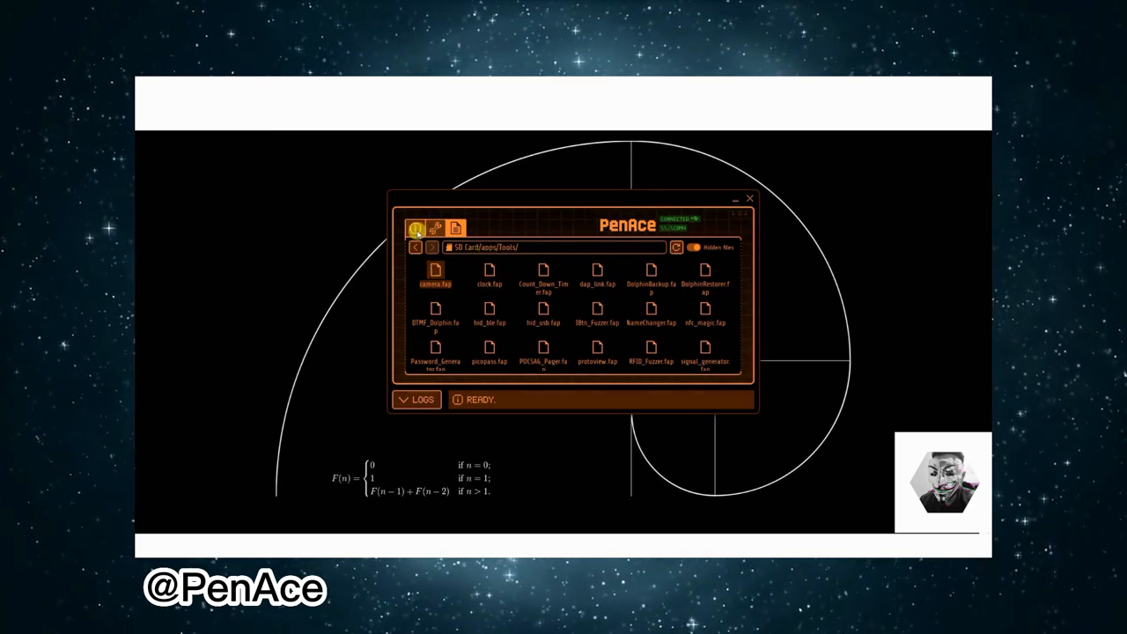
pyautogui.click(416, 248)
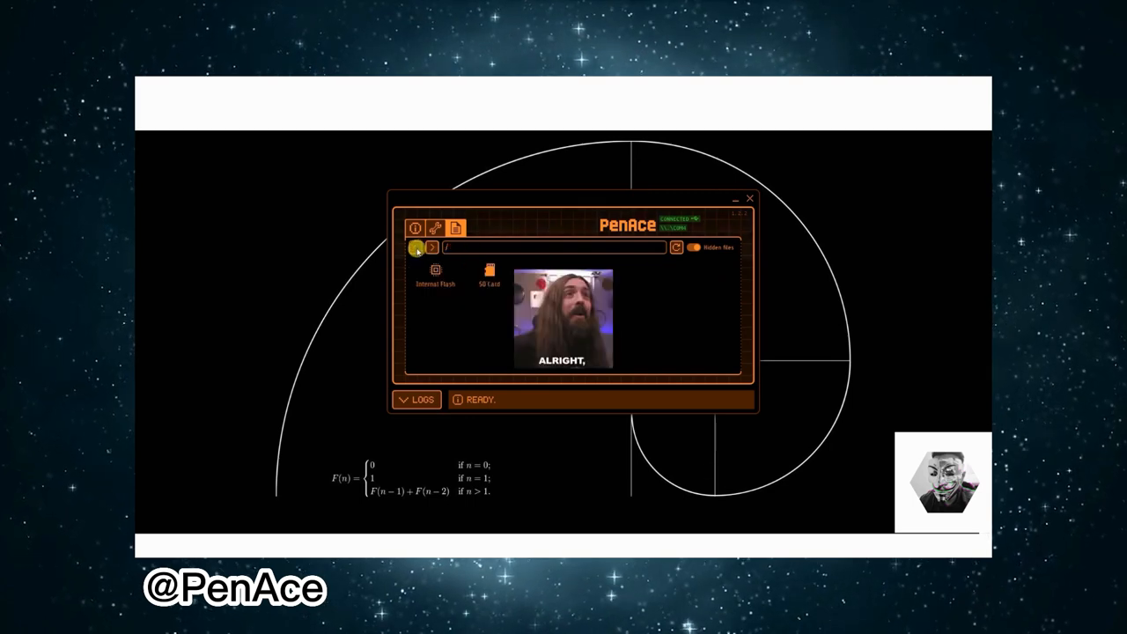
pyautogui.click(415, 228)
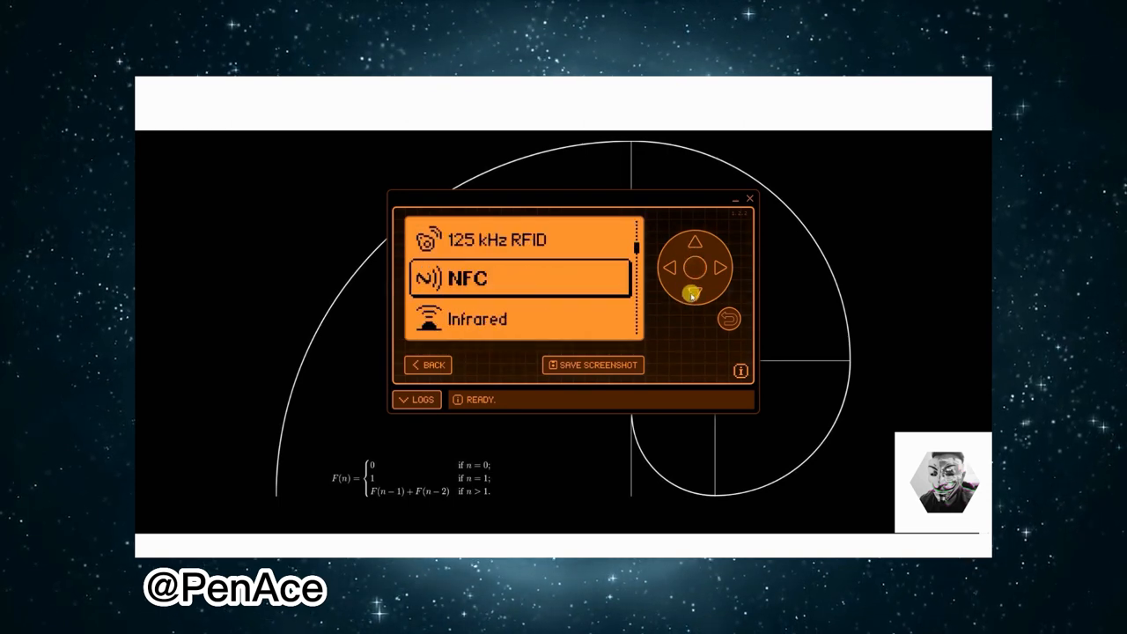
# Step: Navigate the Flipper menu to Applications > Tools > [ESP32] Camera and launch it
pyautogui.click(721, 268)
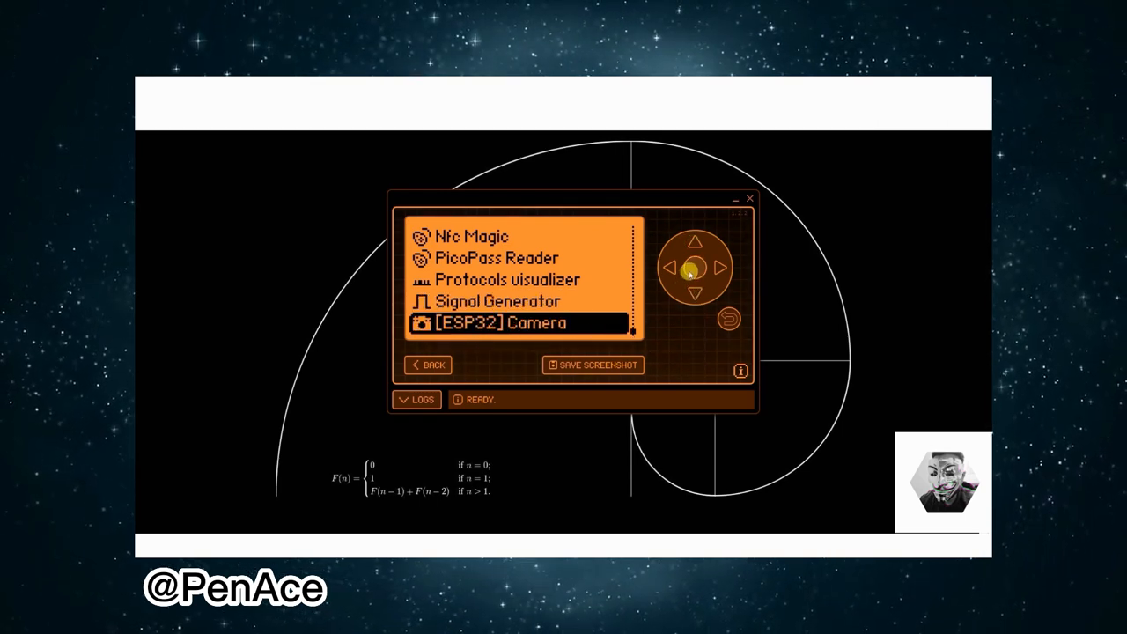
pyautogui.click(520, 322)
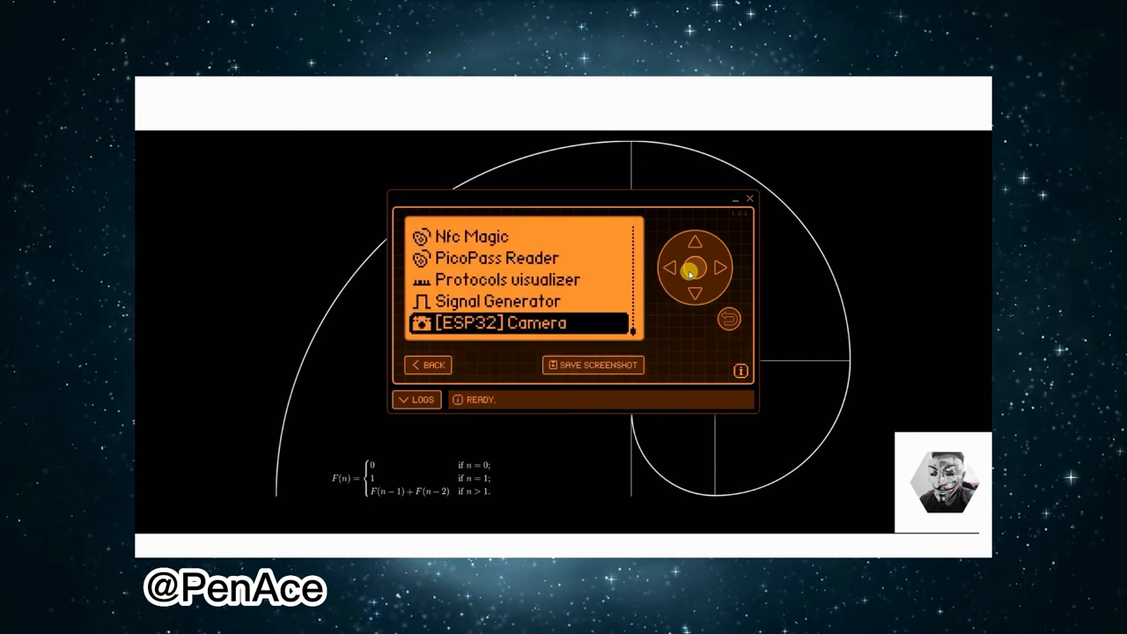
pyautogui.click(518, 322)
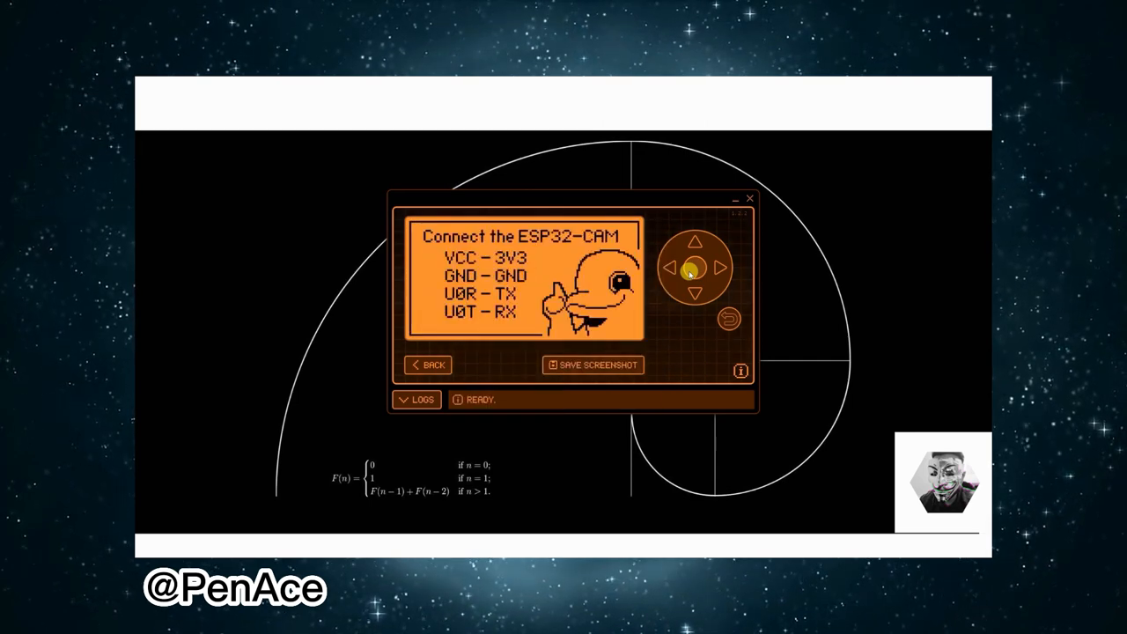